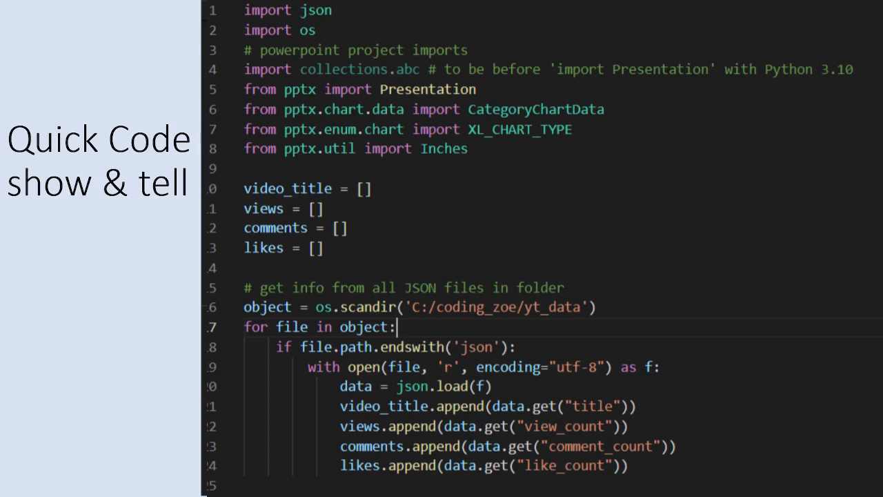
# Browse the Video Views chart slide, the next chart slide and the End of Presentation slide
pyautogui.scroll(-3)
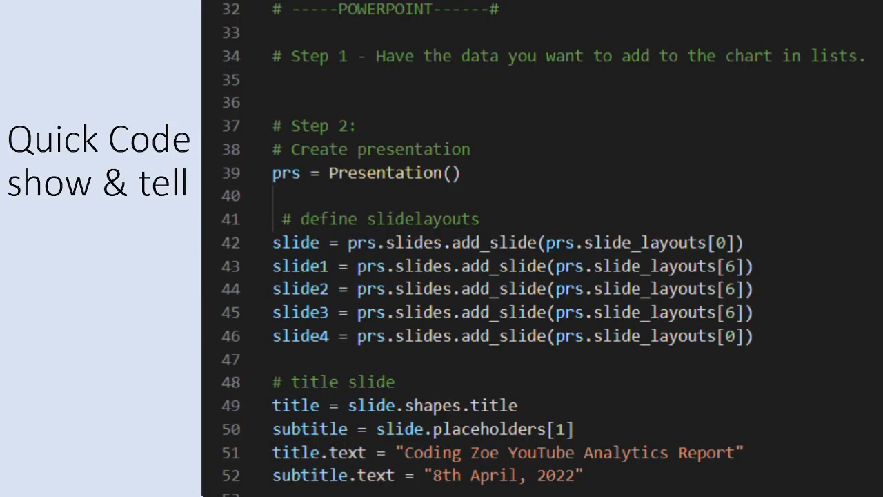
pyautogui.scroll(-3)
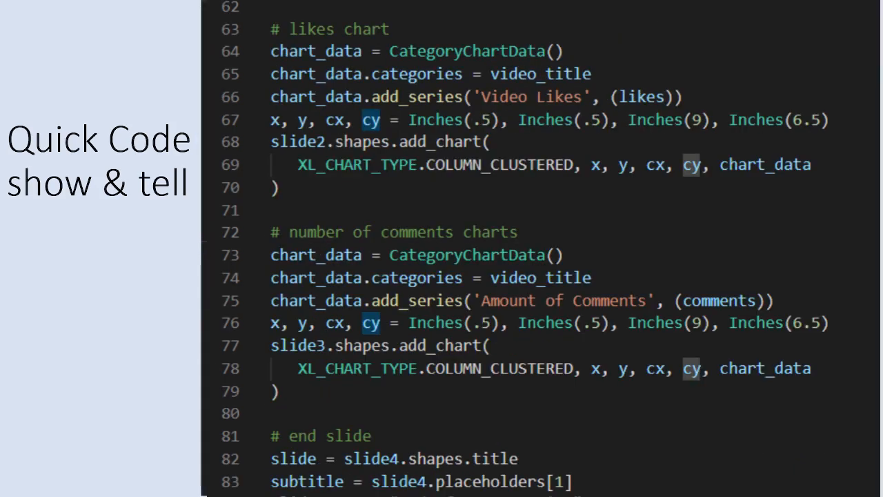
pyautogui.scroll(-3)
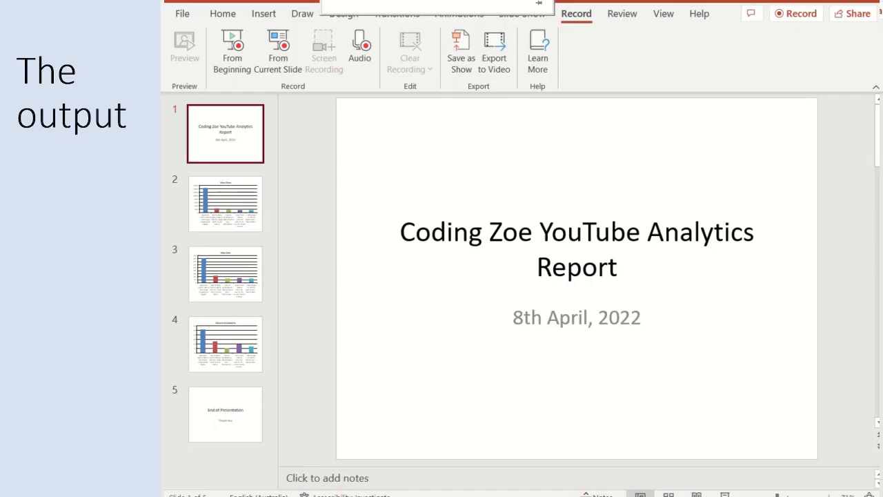
pyautogui.click(225, 204)
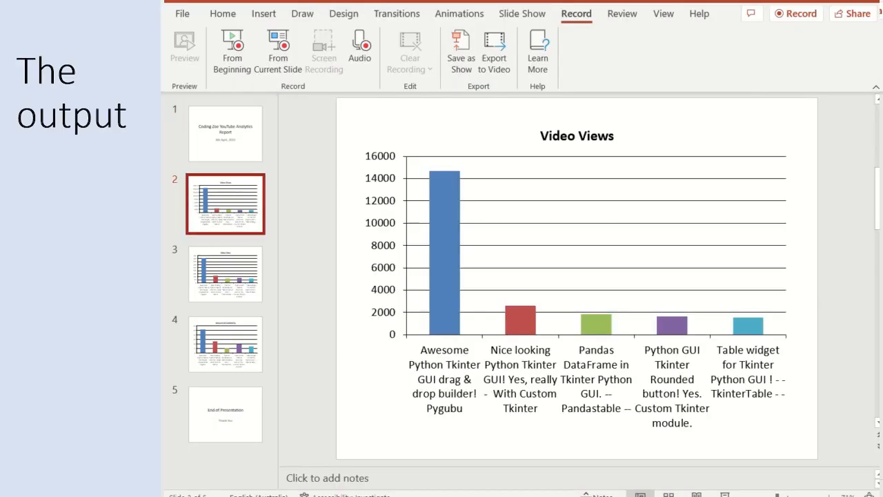
pyautogui.click(225, 273)
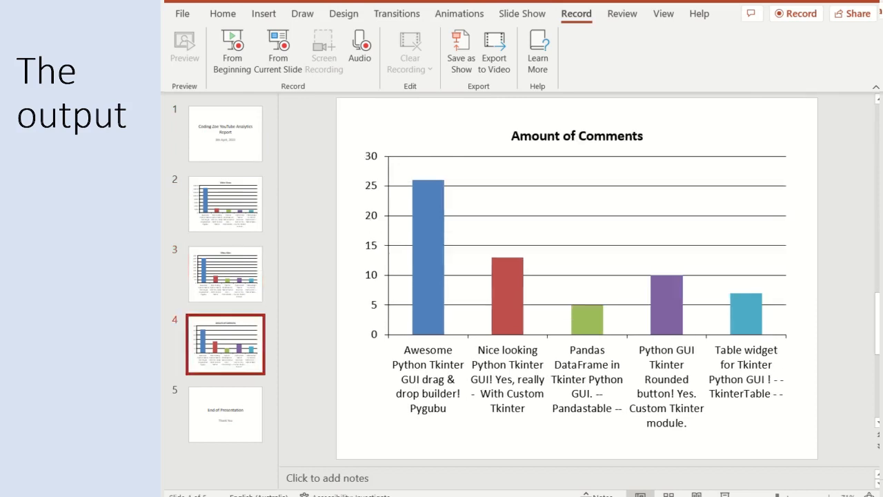
pyautogui.click(225, 414)
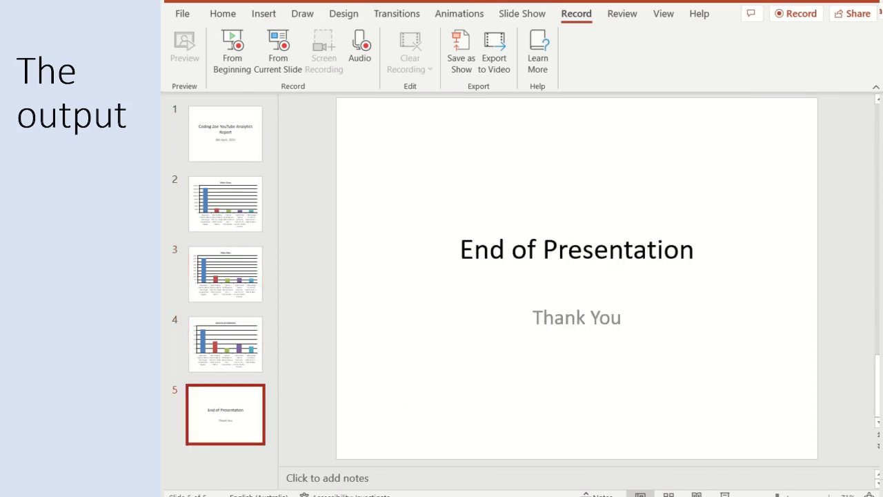
# Flip between the title slide and the closing Thank You slide
pyautogui.click(225, 132)
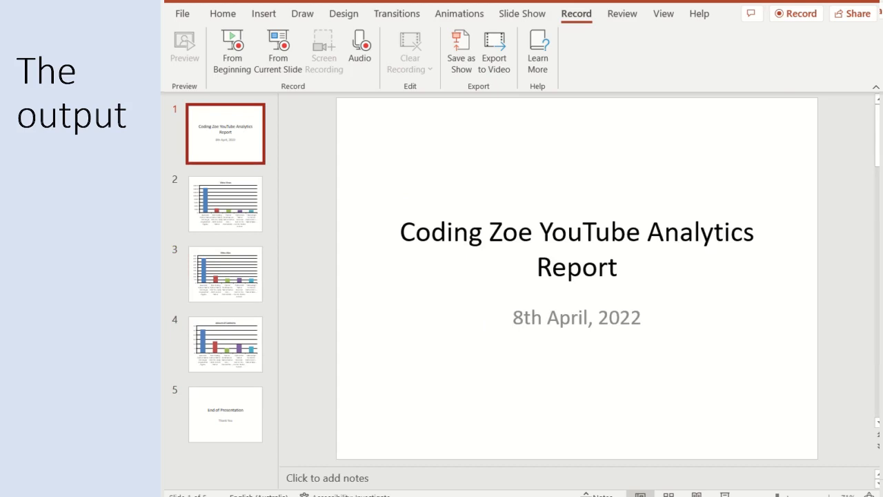
pyautogui.click(225, 414)
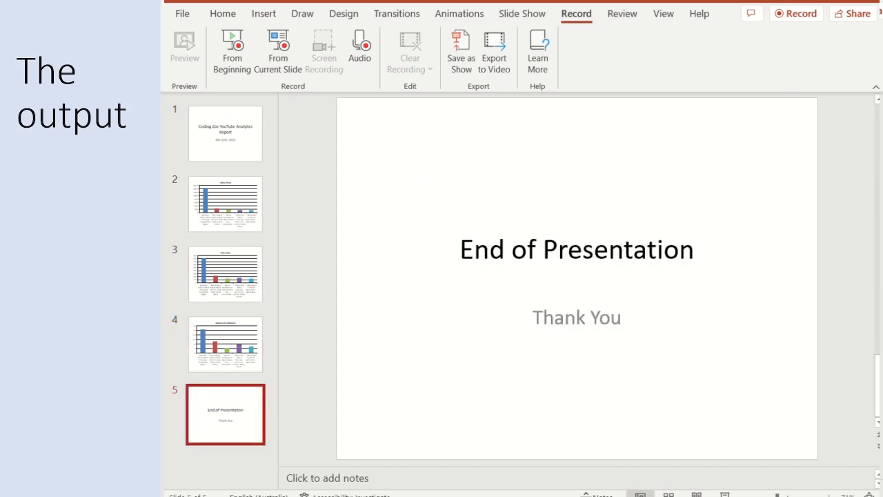
pyautogui.click(225, 132)
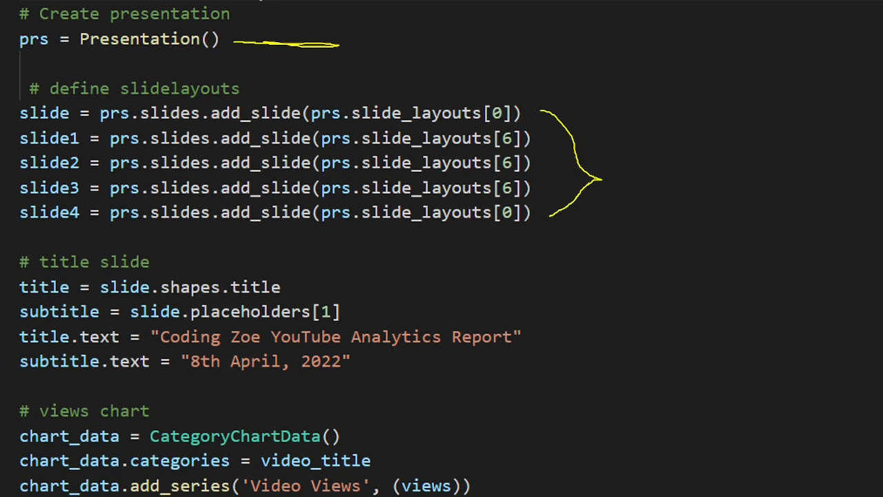
pyautogui.moveTo(224, 130); pyautogui.dragTo(290, 129)
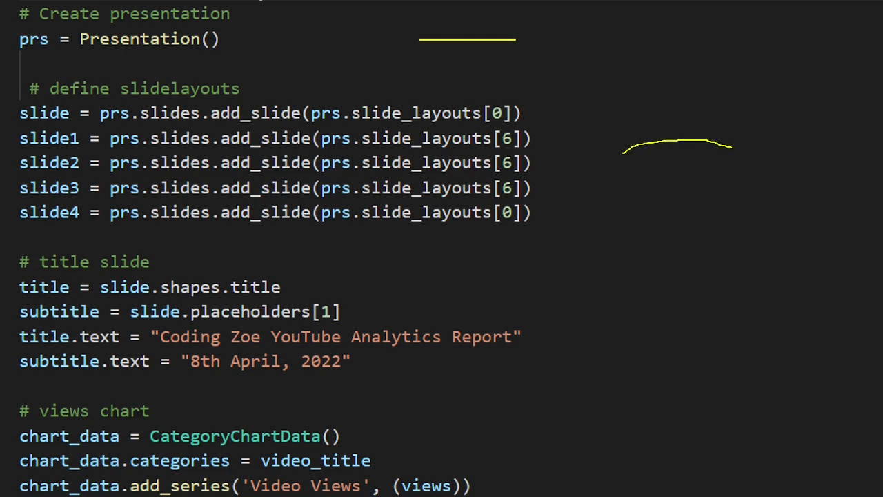
pyautogui.moveTo(632, 320)
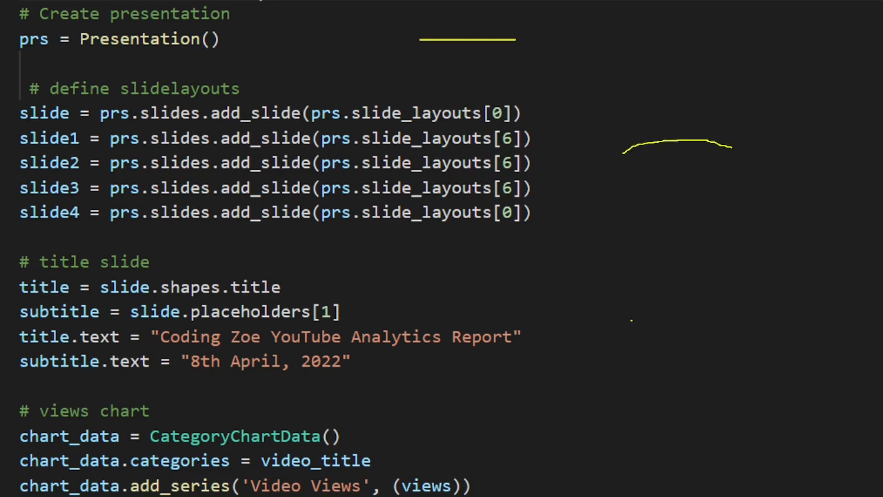
pyautogui.moveTo(452, 293); pyautogui.dragTo(628, 320)
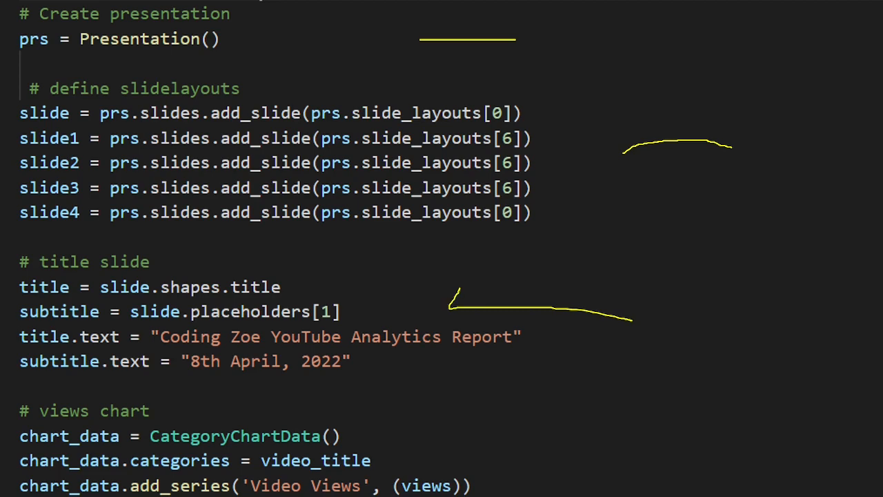
pyautogui.scroll(-3)
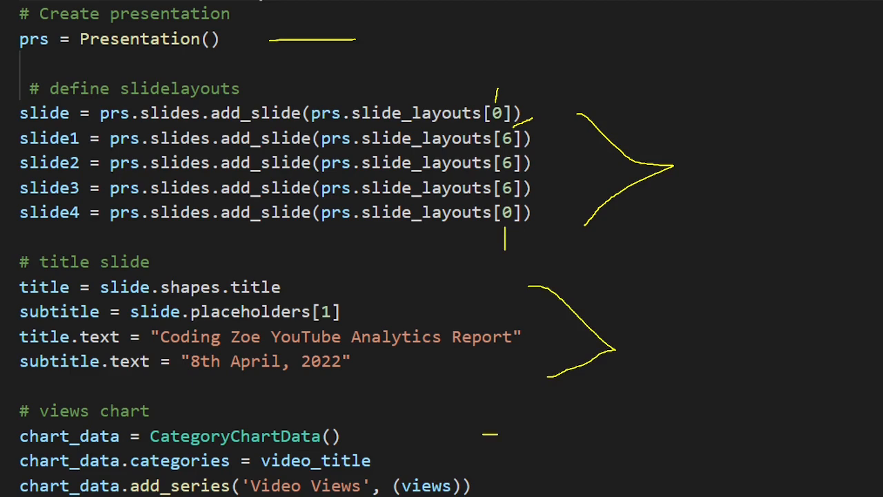
pyautogui.scroll(-3)
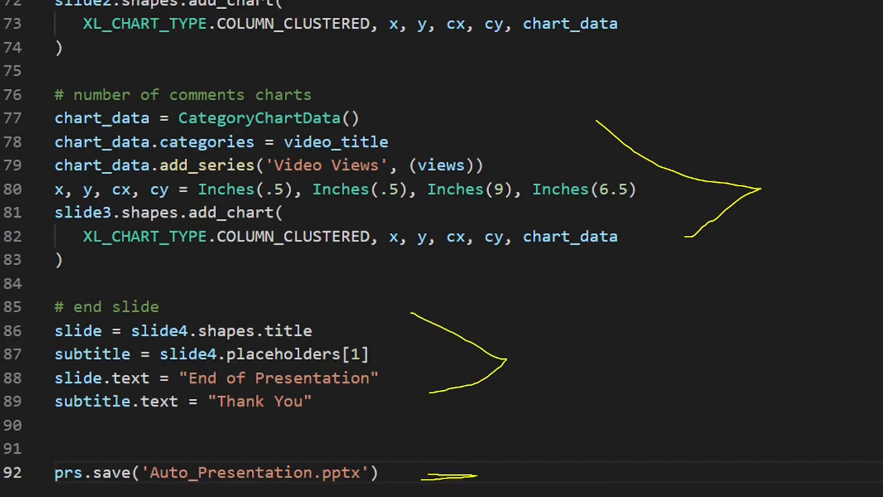
pyautogui.scroll(3)
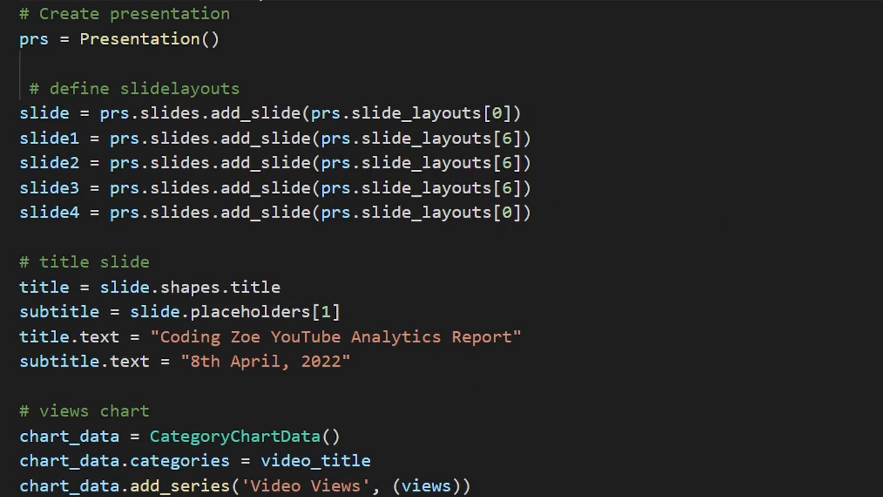
# Show the Office Theme layout gallery from the New Slide dropdown
pyautogui.moveTo(497, 103); pyautogui.dragTo(541, 221)
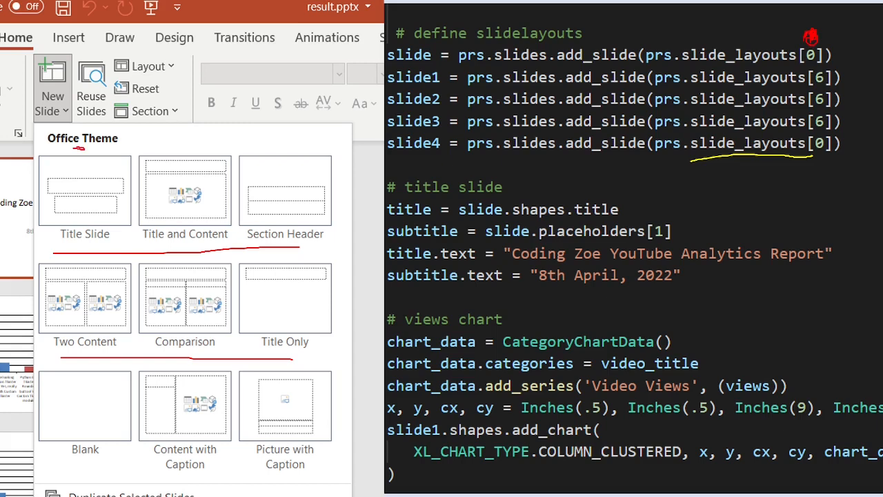
pyautogui.moveTo(77, 149)
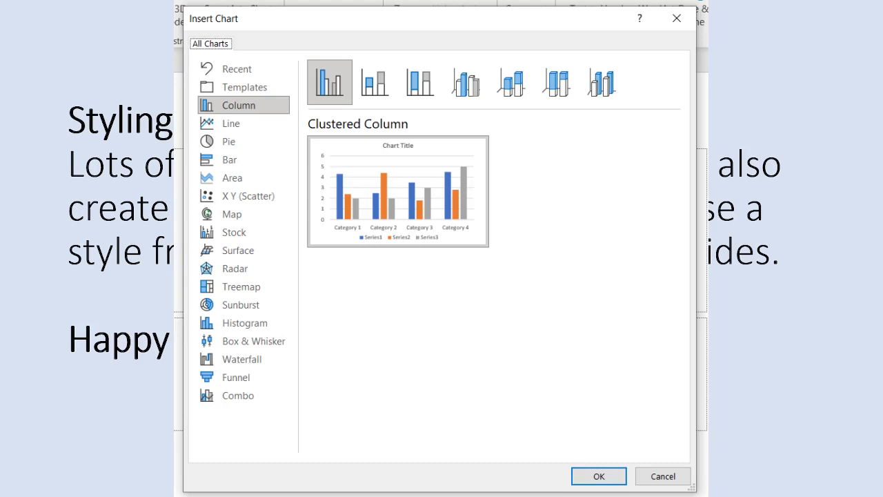
# Confirm inserting a Clustered Column chart with sample data onto the slide
pyautogui.click(597, 476)
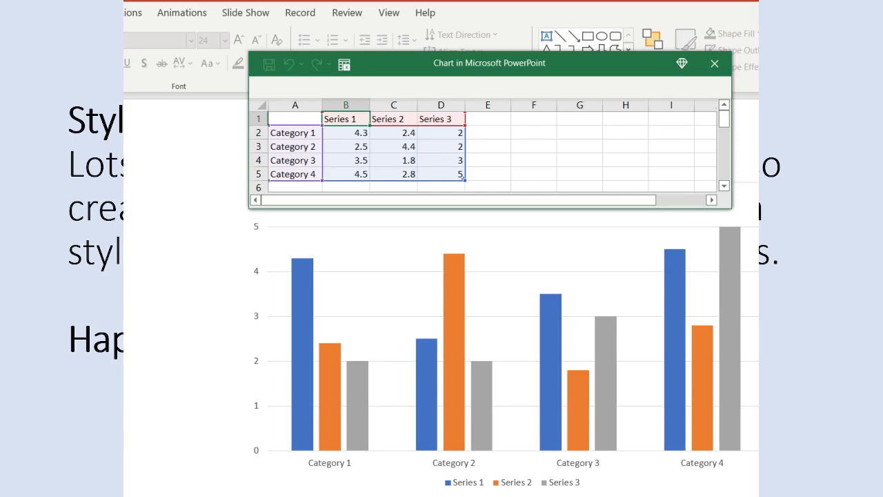